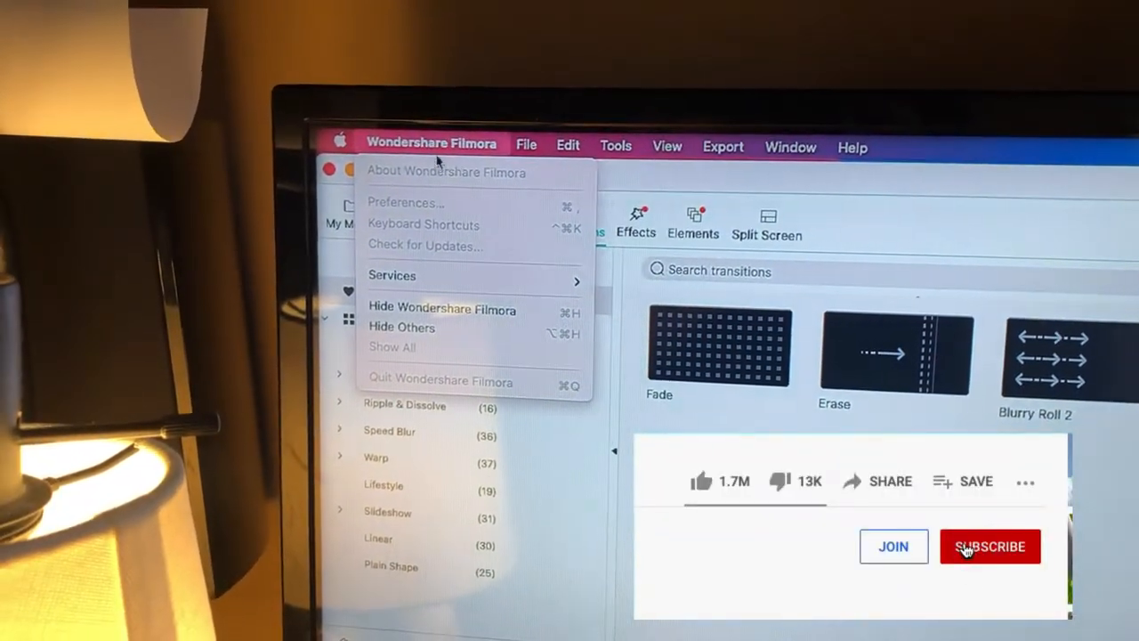
# - On the second monitor, confirm OK on Filmora's video-created-successfully Congratulations dialog
pyautogui.click(990, 546)
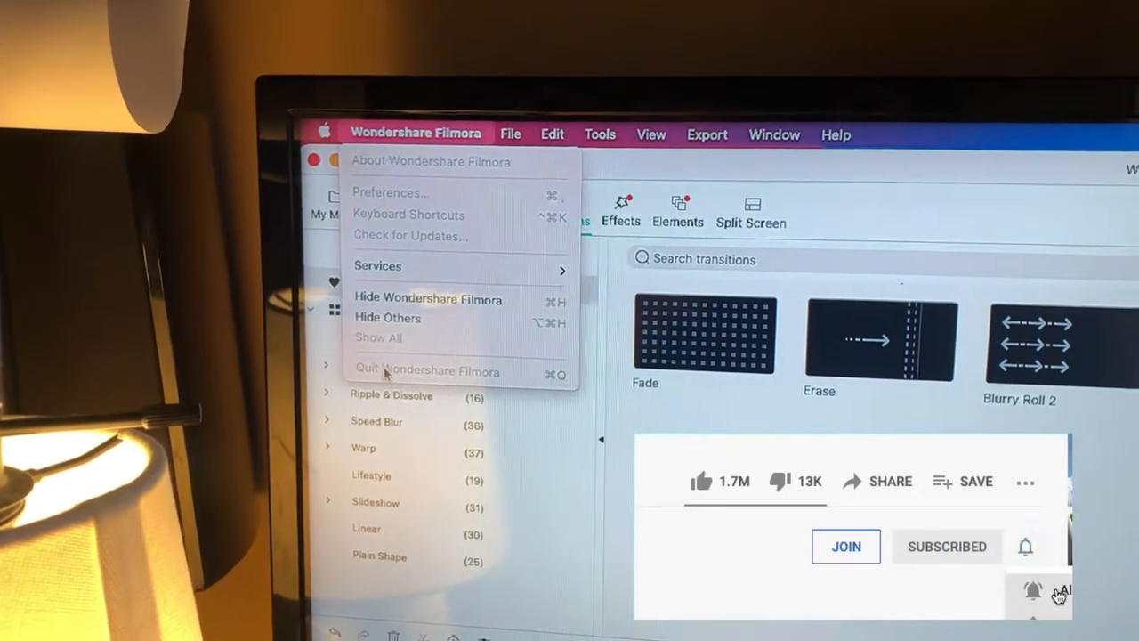
pyautogui.click(719, 481)
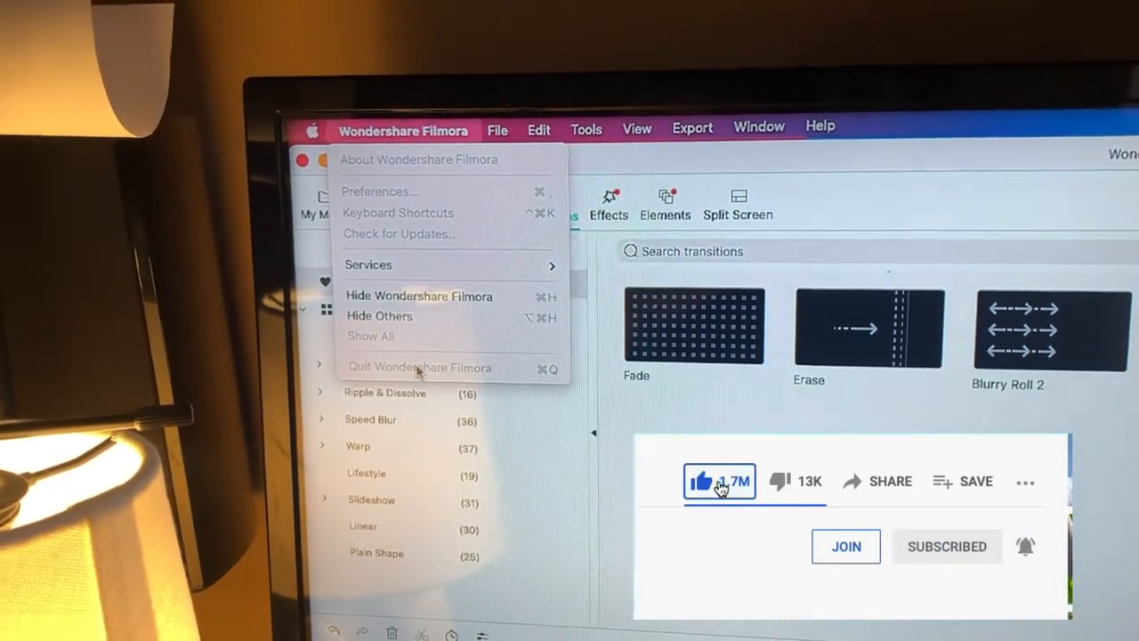
pyautogui.click(640, 40)
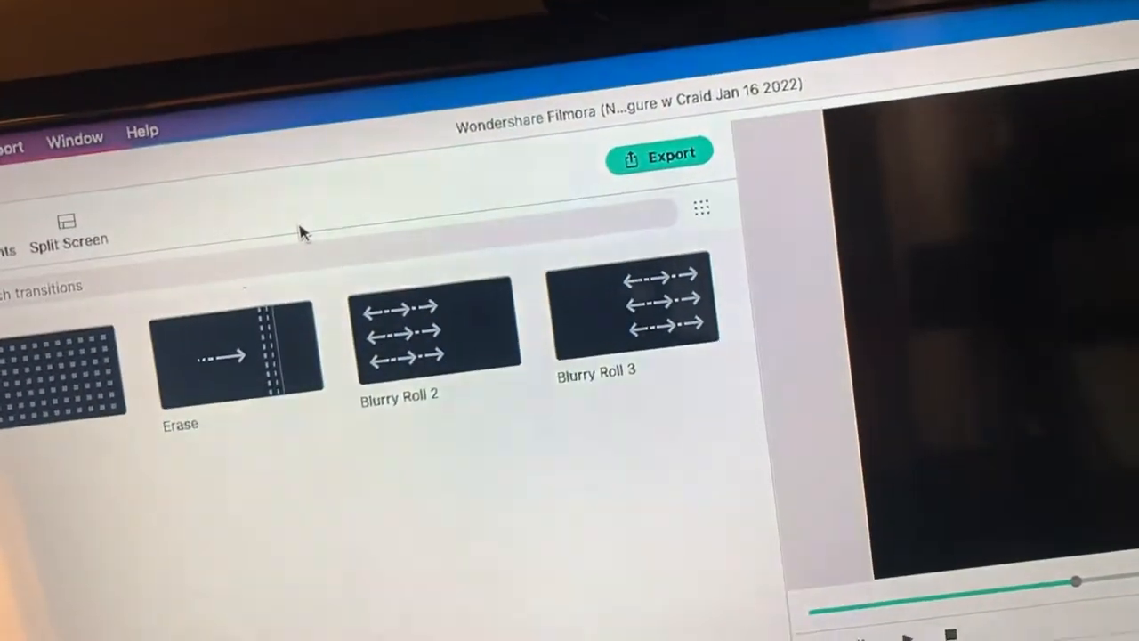
pyautogui.click(659, 151)
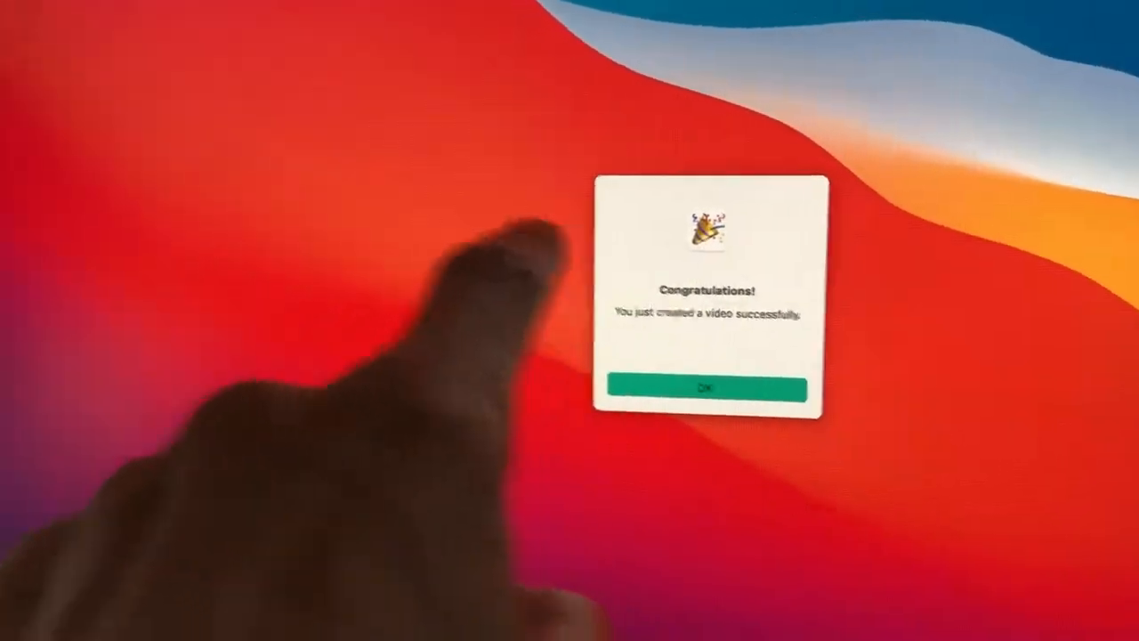
pyautogui.click(703, 388)
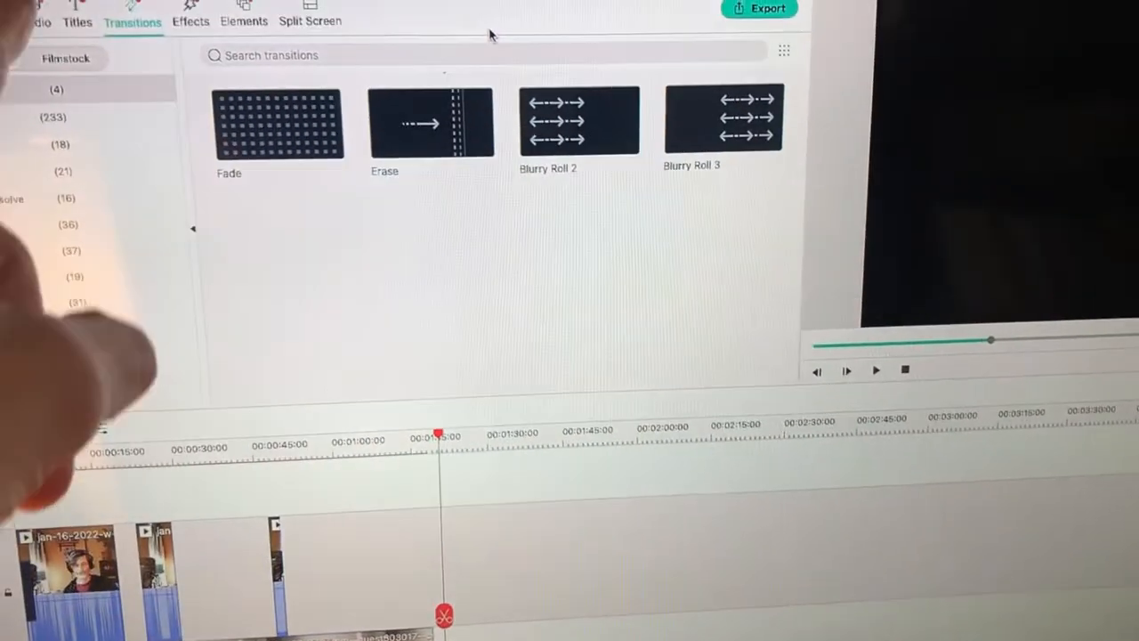
pyautogui.click(758, 8)
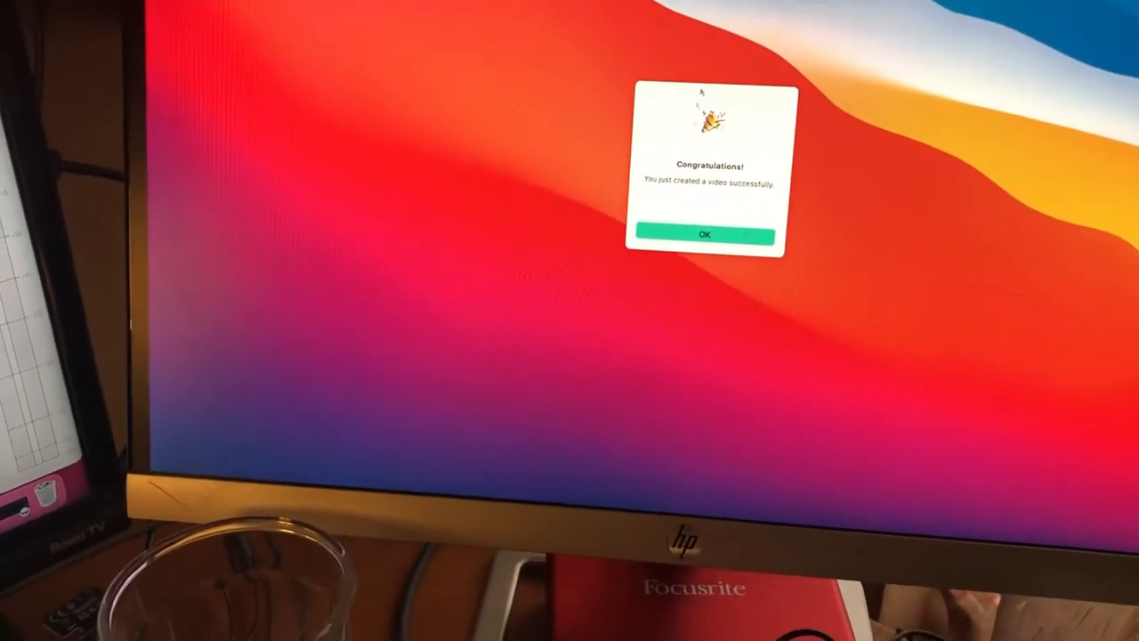
pyautogui.click(705, 234)
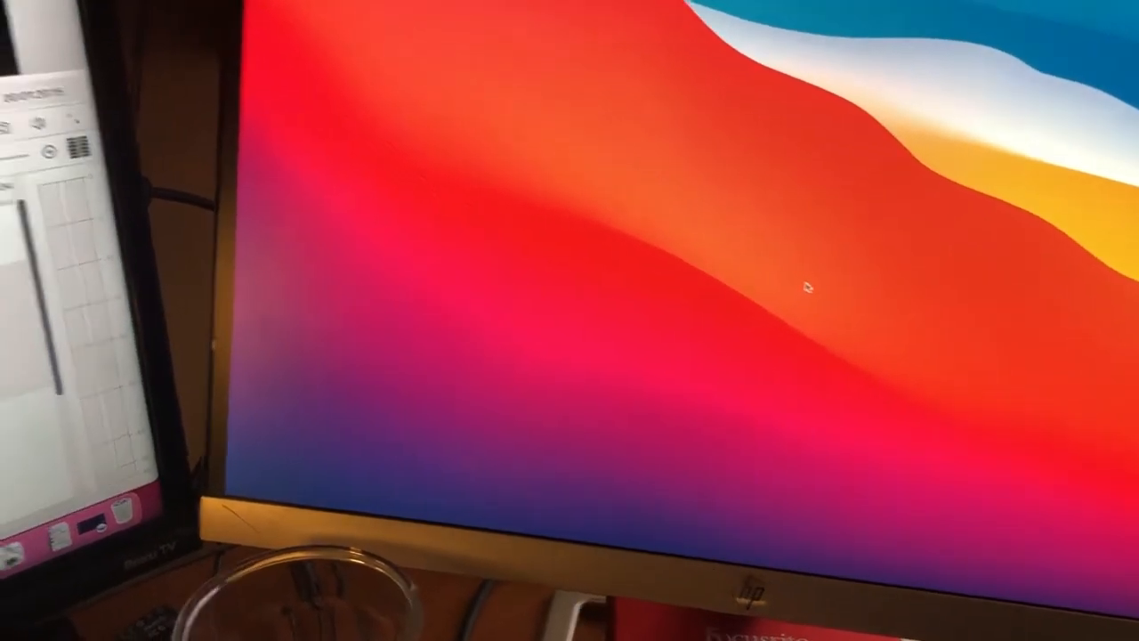